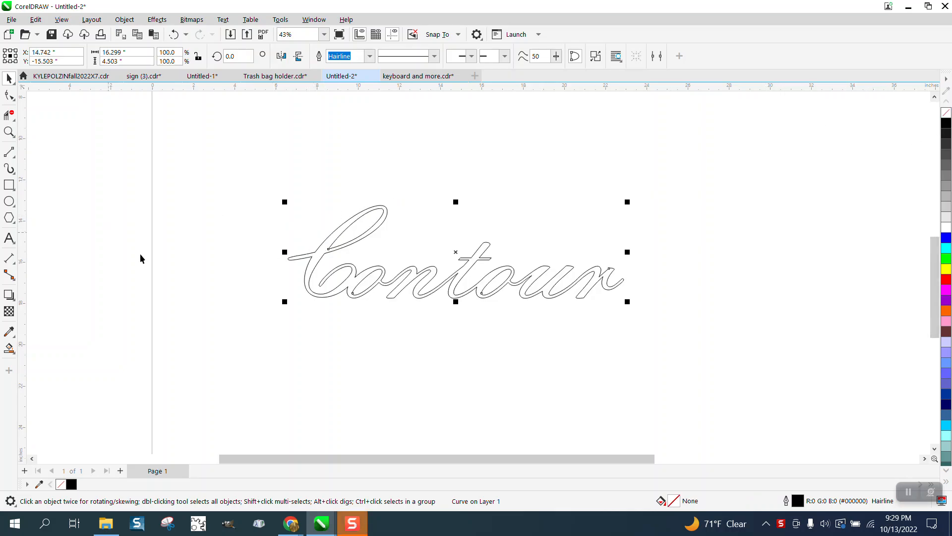
mouse_move(346, 165)
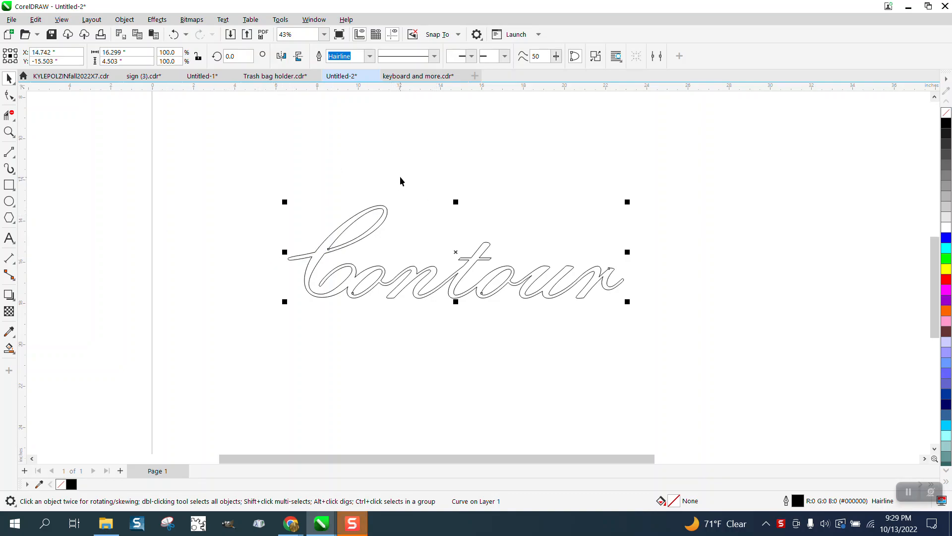
Apply a one-step outside contour at 0.5-inch offset around the script word 'Contour'
click(156, 19)
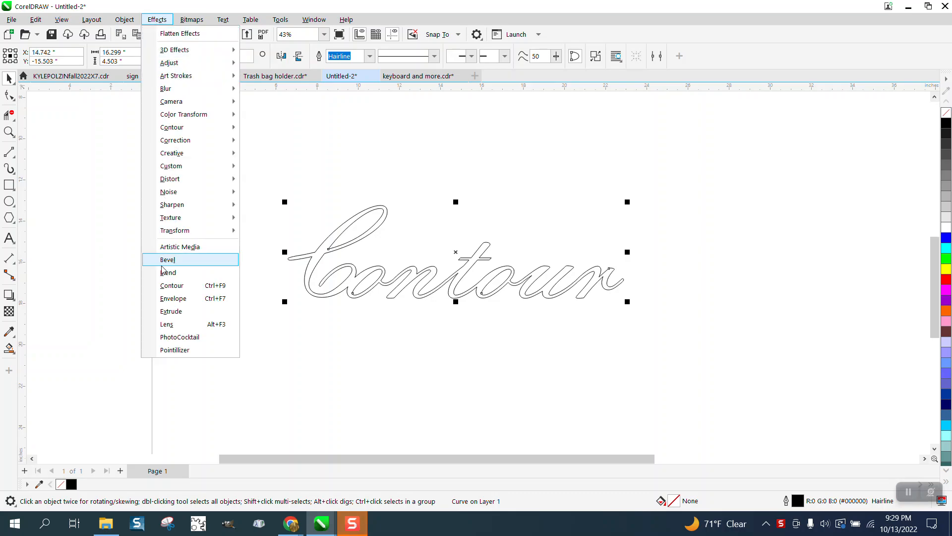
click(173, 285)
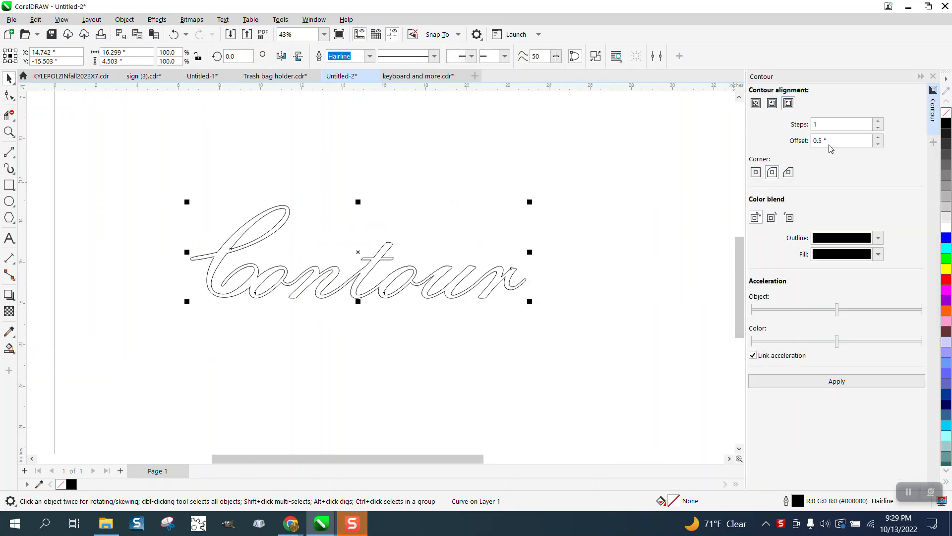
click(836, 381)
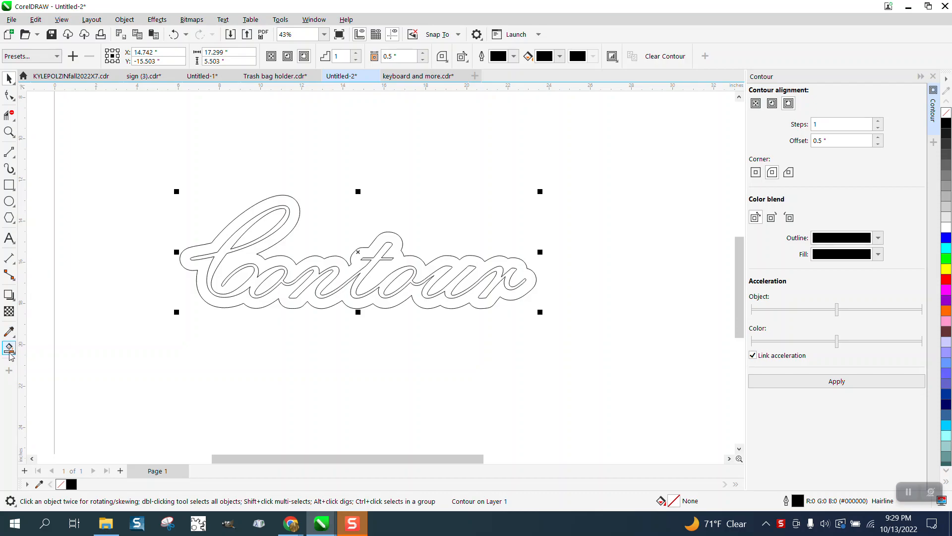
Smart-fill the enclosed script letters solid black with no outline
click(9, 348)
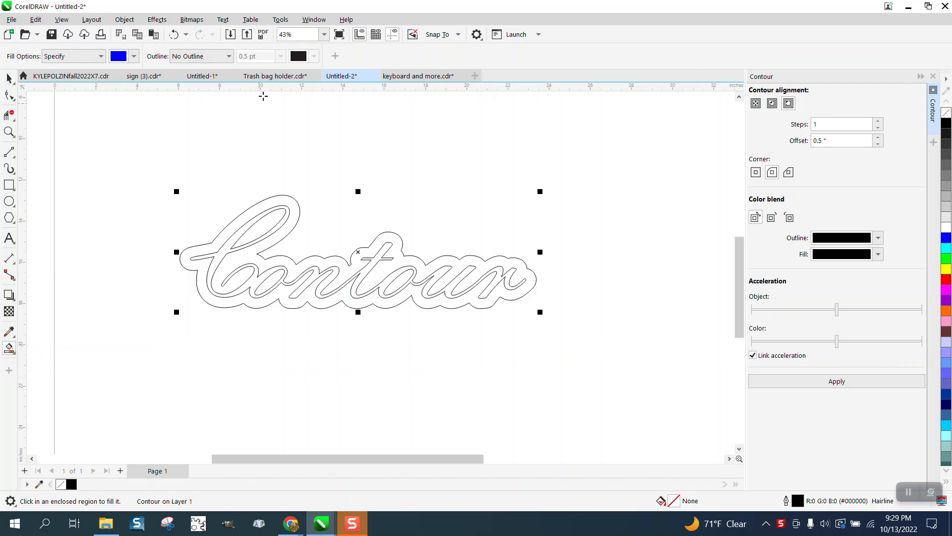
click(136, 56)
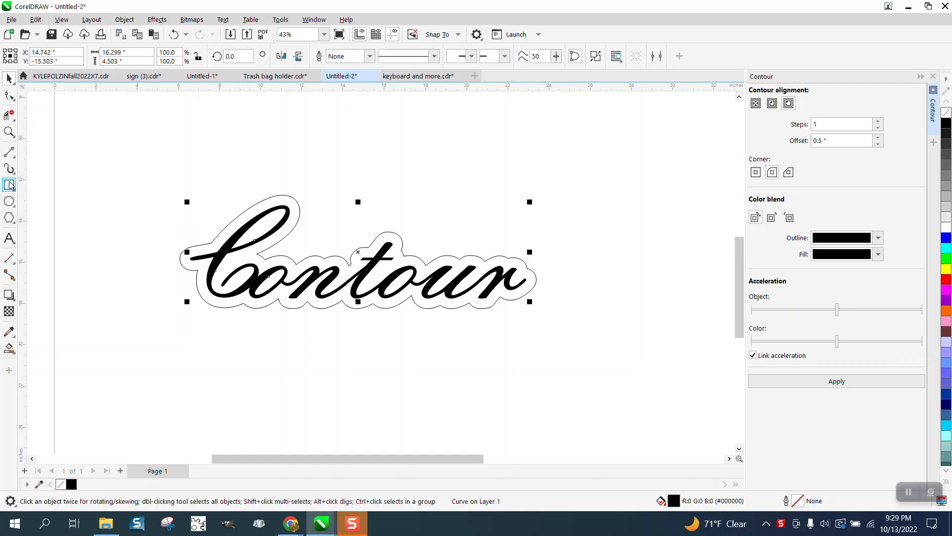
click(8, 132)
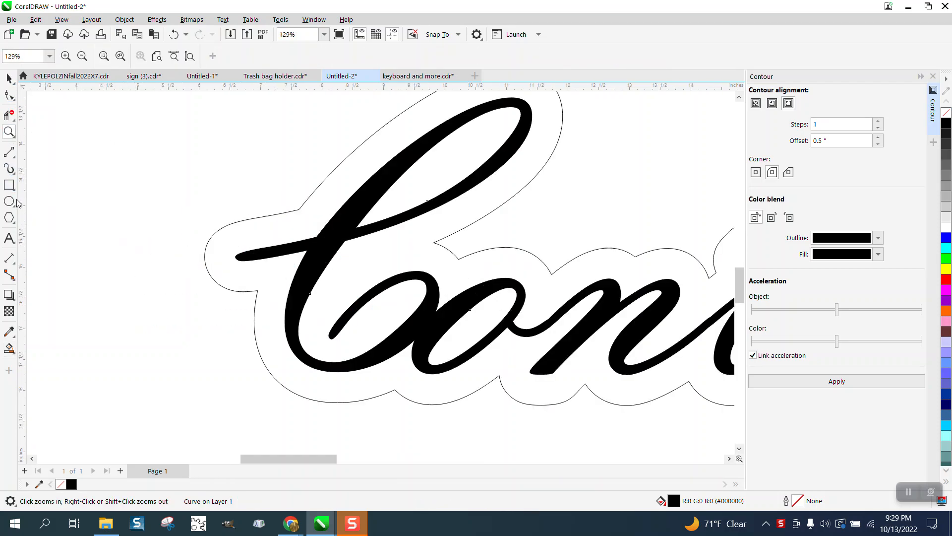
Draw a circle over the contour's left tip as the keychain tab
drag(161, 215, 209, 271)
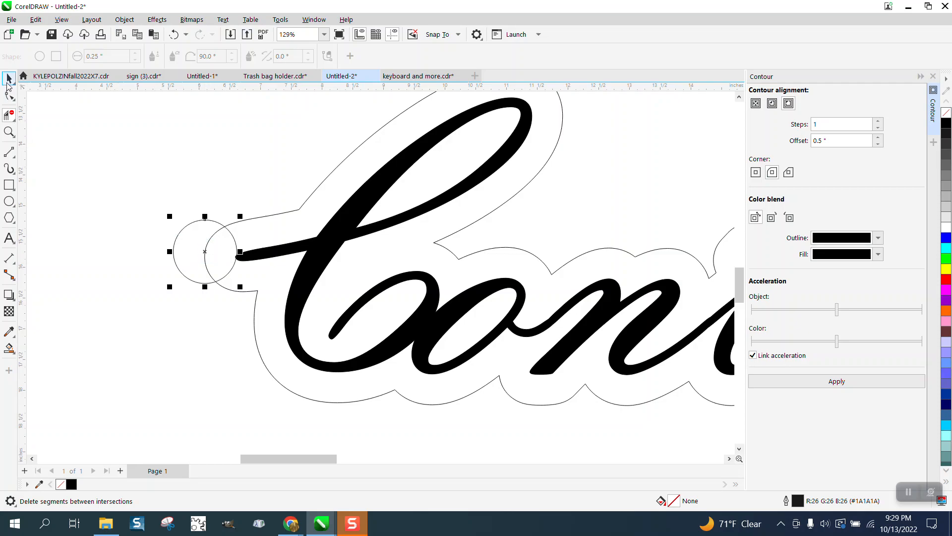
click(8, 77)
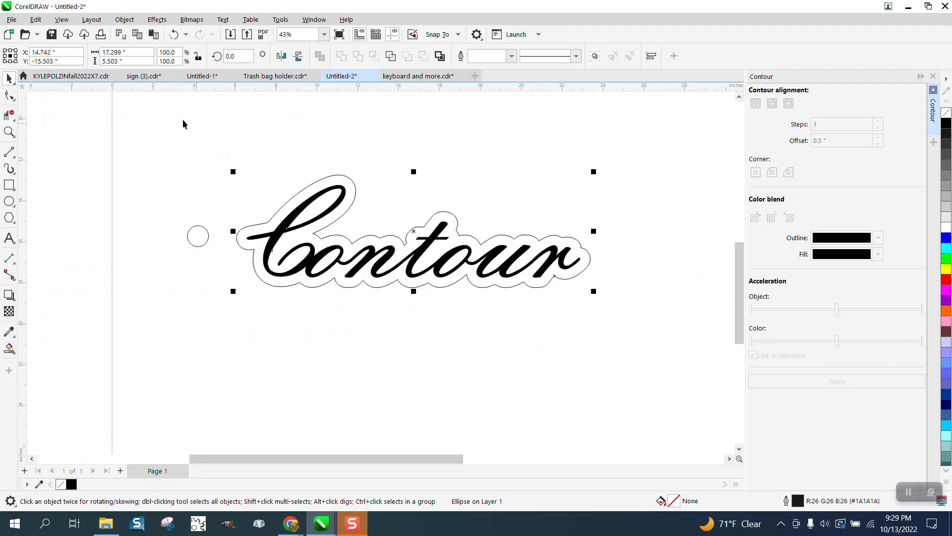
Break the objects apart and split the contour from the black lettering
click(124, 19)
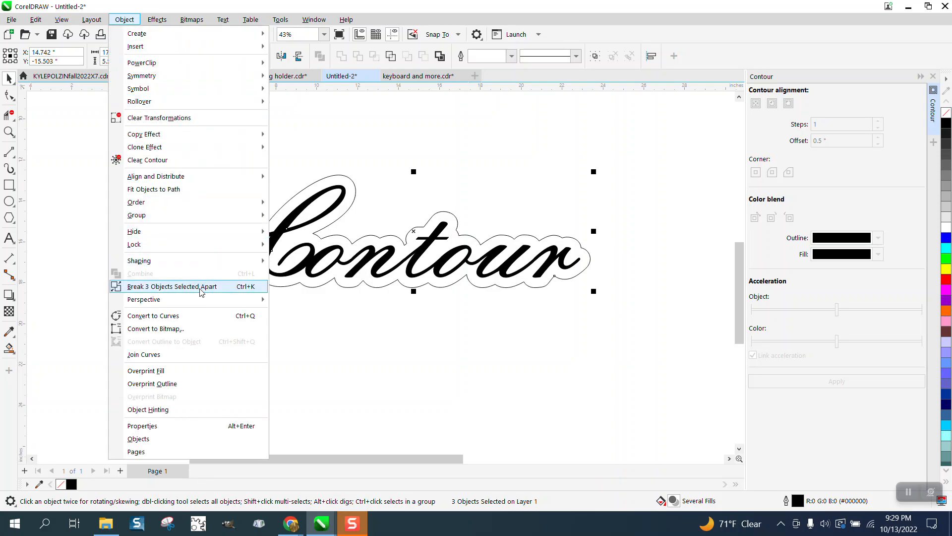
click(172, 286)
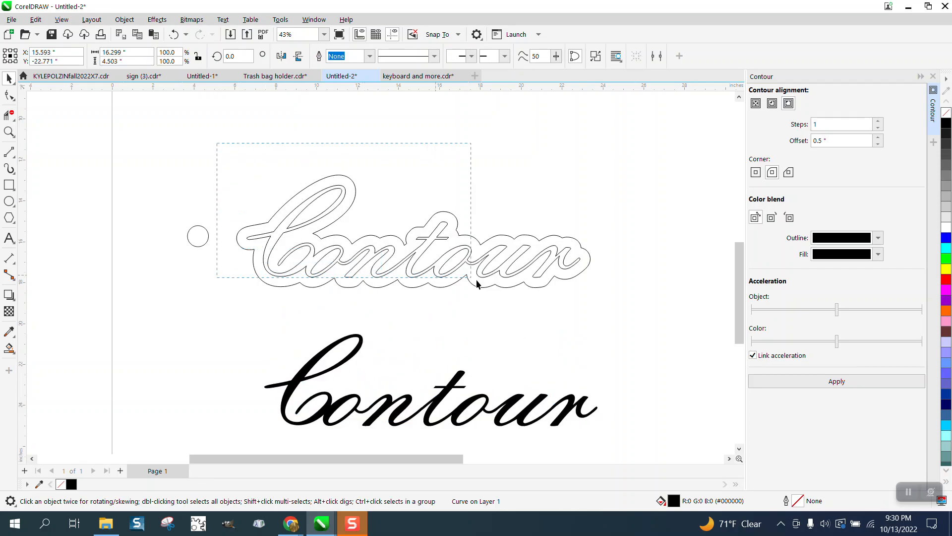
click(124, 19)
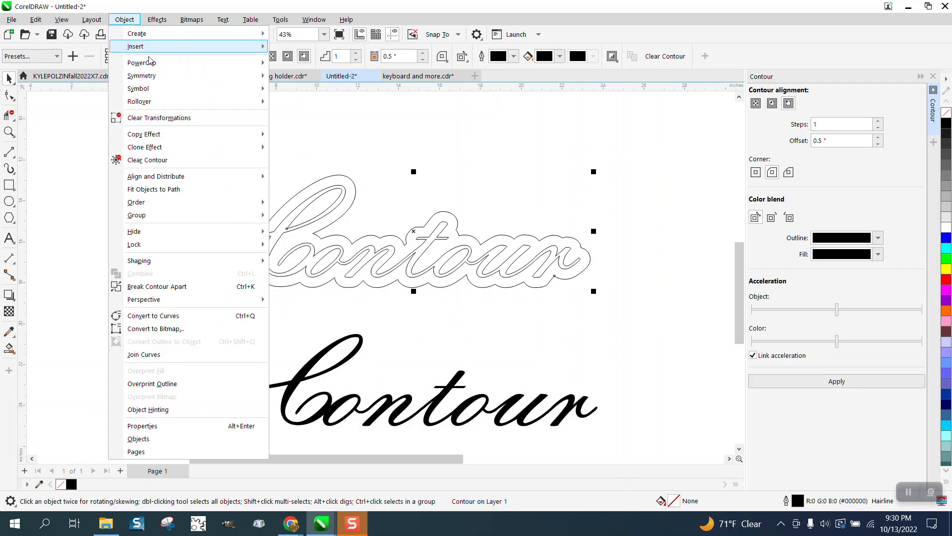
mouse_move(171, 286)
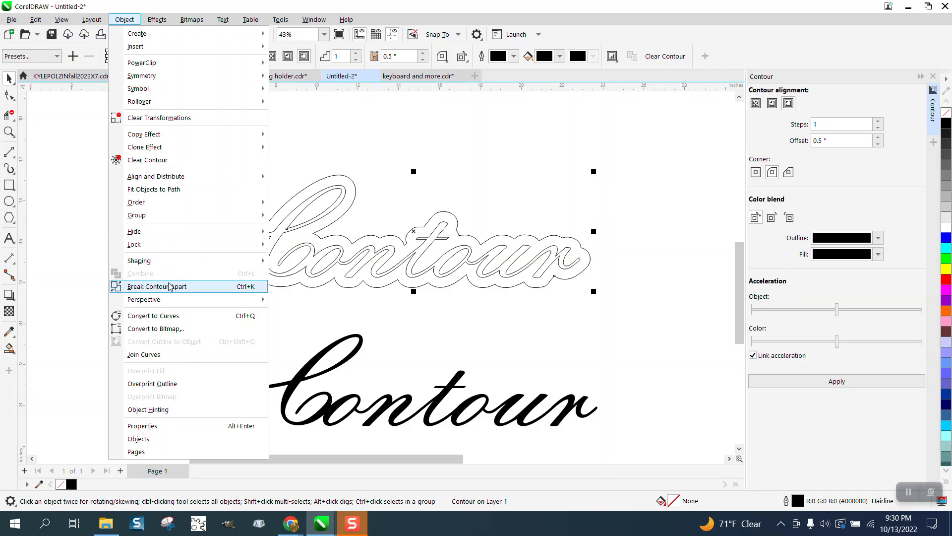
click(157, 286)
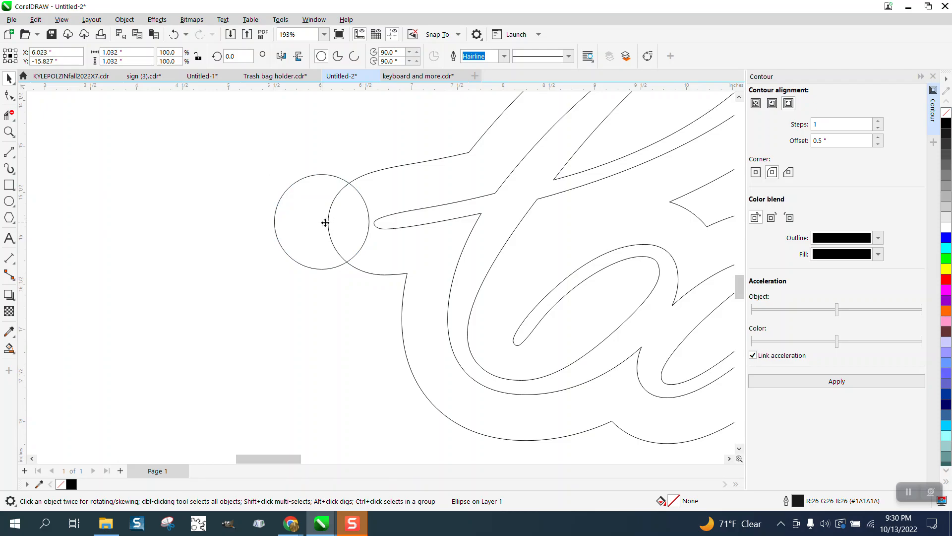
Trim overlapping segments into a rounded tab and draw a small 0.245-inch hole circle
click(326, 223)
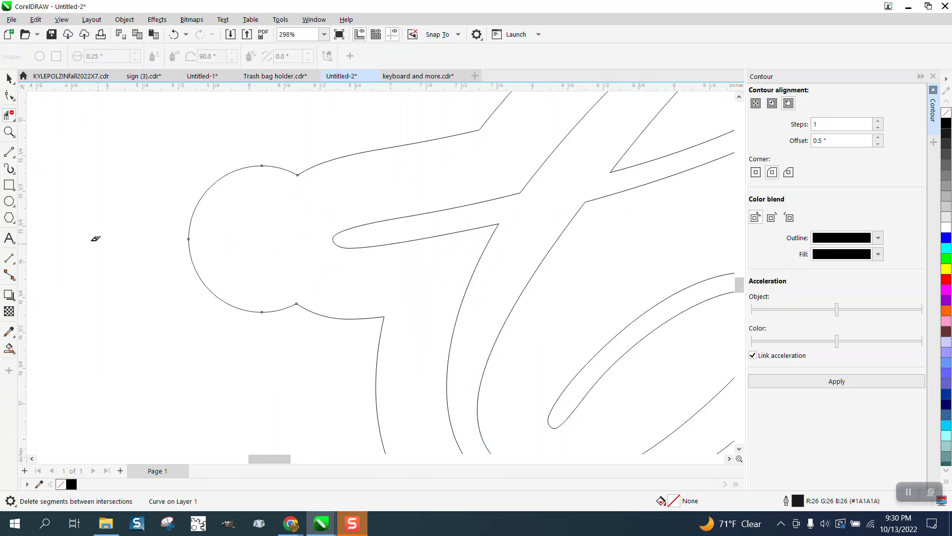
drag(113, 192, 146, 231)
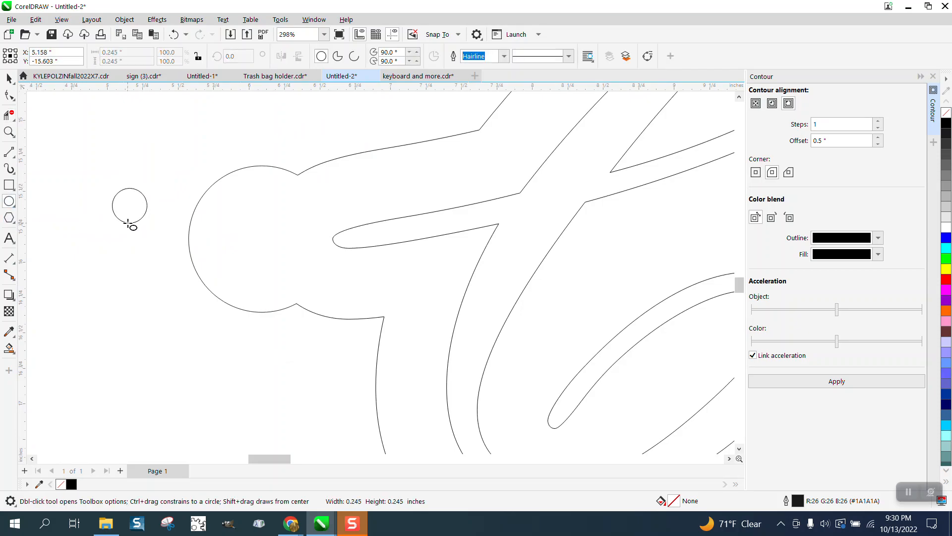
click(130, 205)
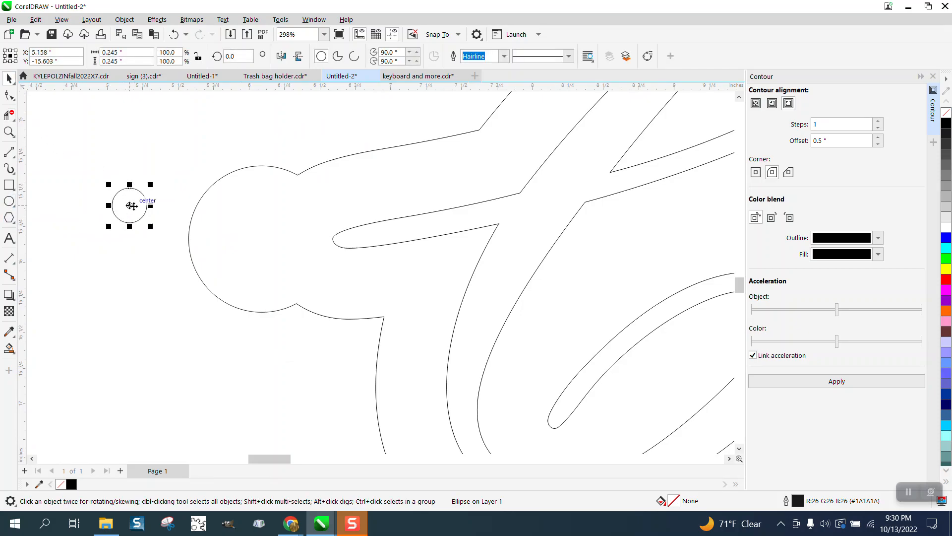
Drag the small hole circle into the centre of the rounded tab
drag(129, 206, 261, 237)
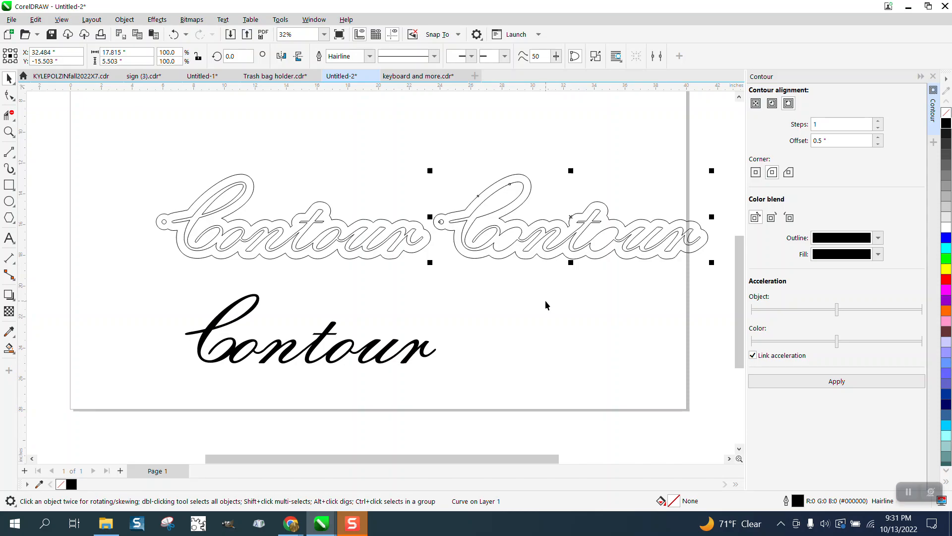
mouse_move(445, 278)
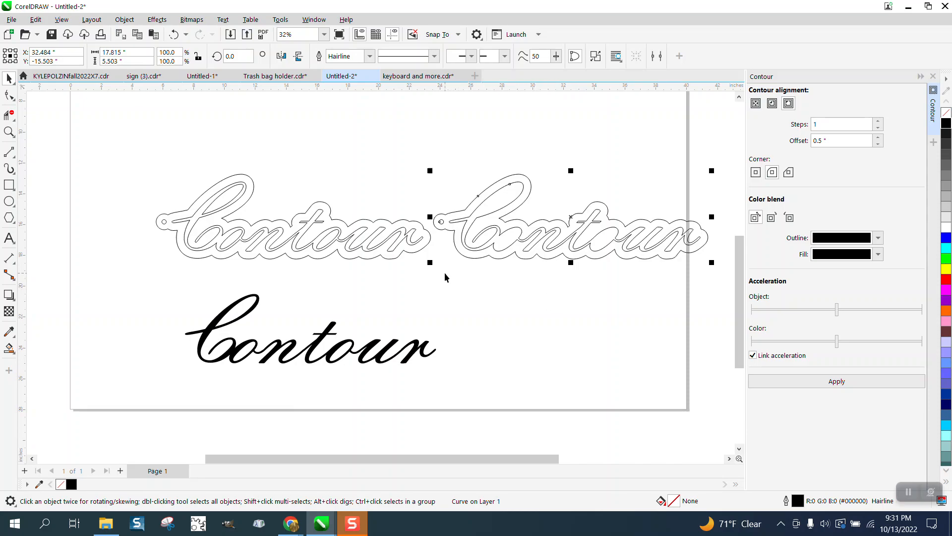
mouse_move(305, 238)
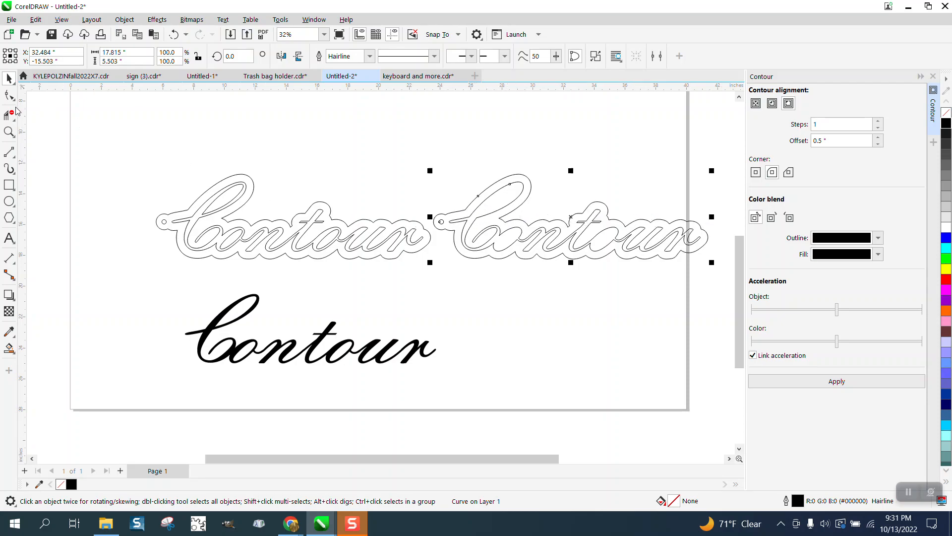
mouse_move(465, 238)
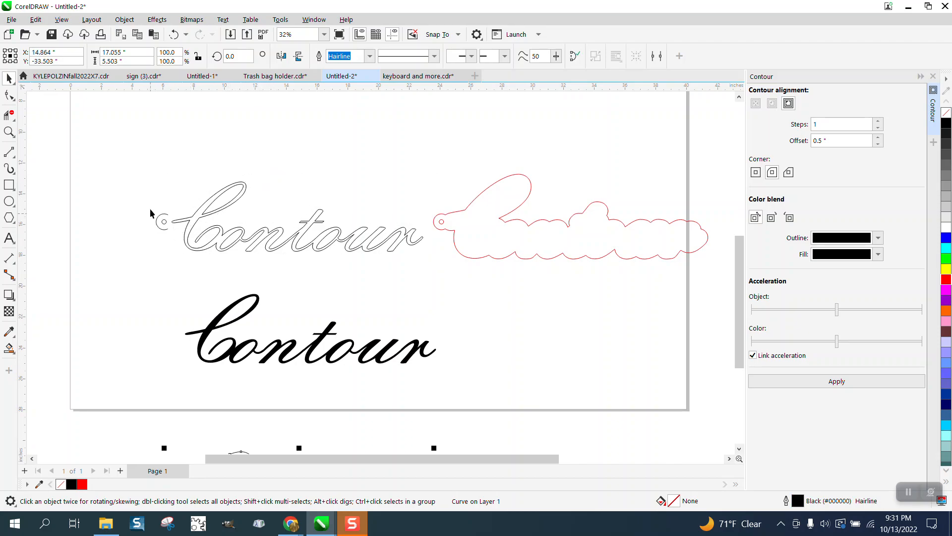
Select the other outlined copy of the word
click(175, 227)
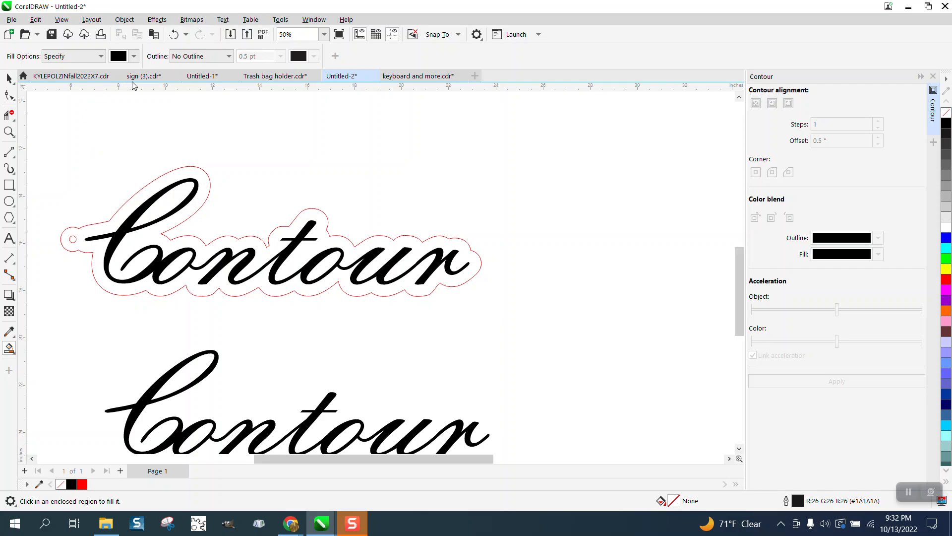
Fill the region inside the red contour around the letters
click(136, 56)
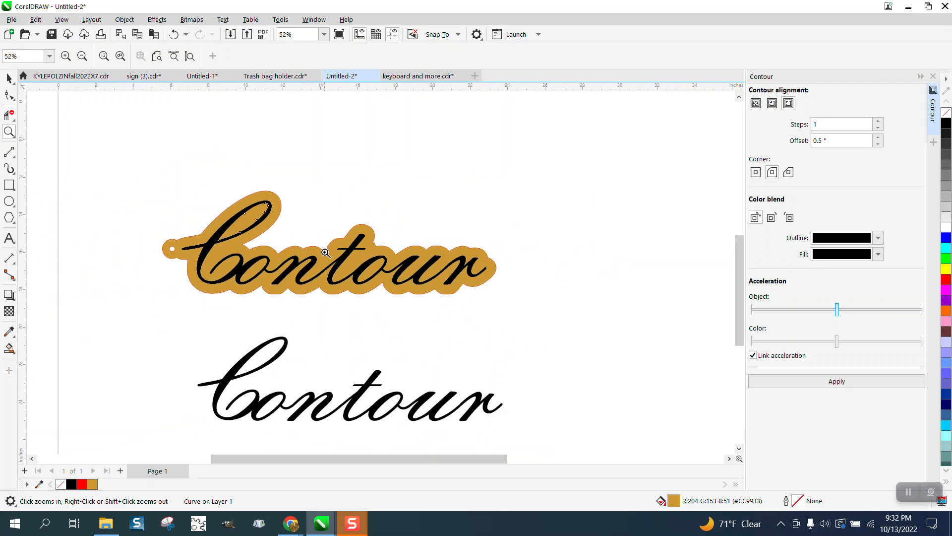
Zoom out to view the whole gold-filled keychain
right_click(327, 252)
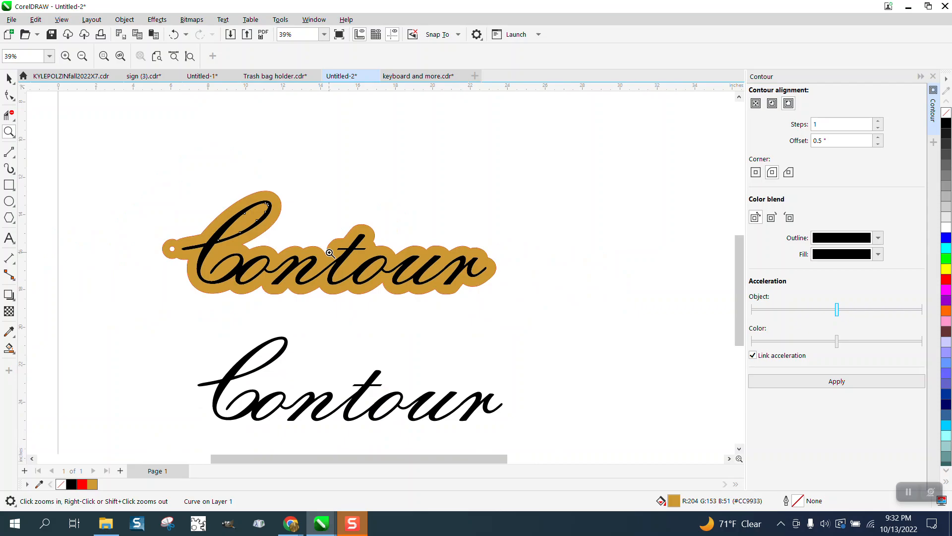